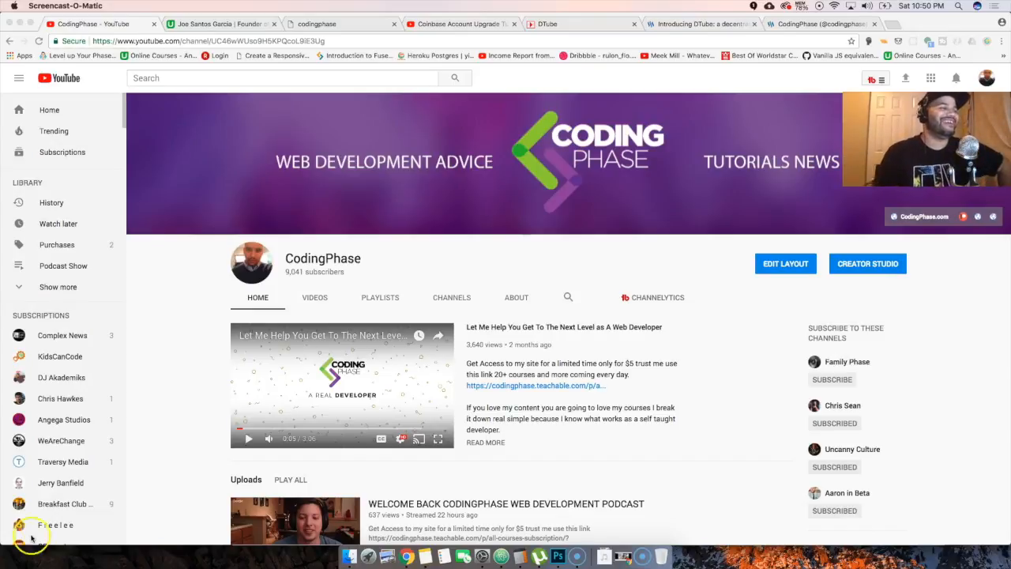
pyautogui.moveTo(141, 533)
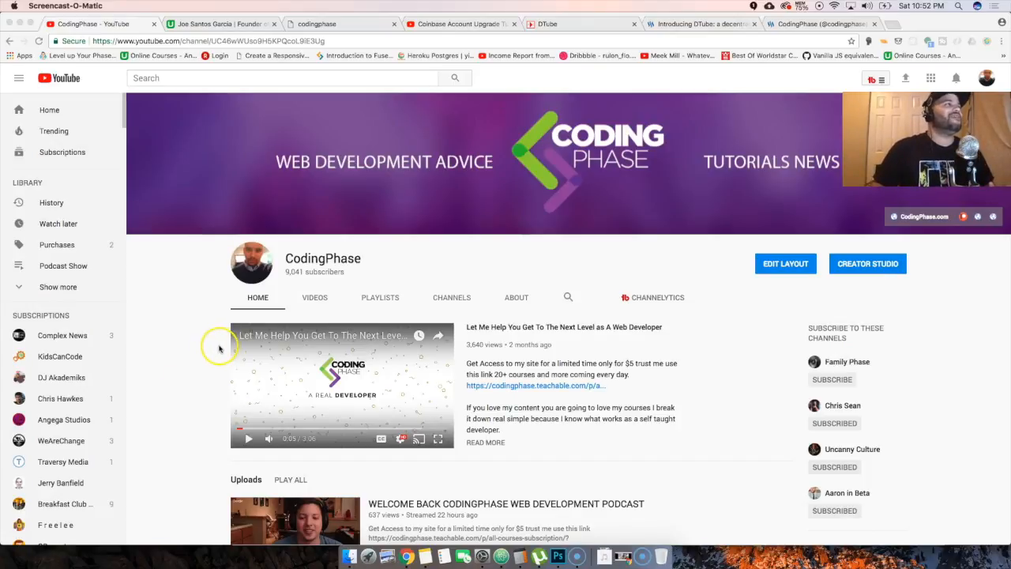
pyautogui.moveTo(197, 349)
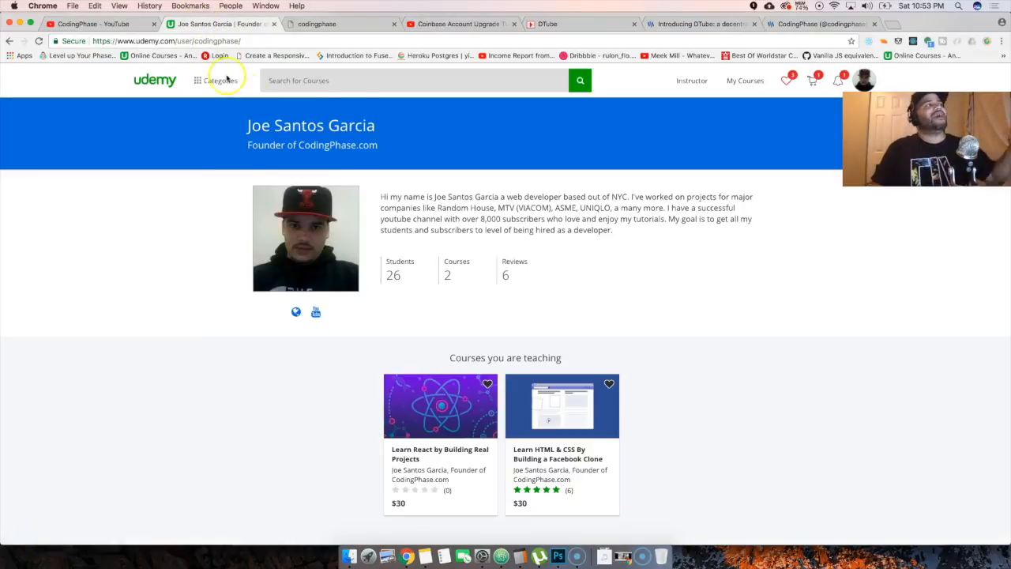
# Browse the Steemit personal feed across the open tabs, scrolling through its posts.
pyautogui.click(340, 24)
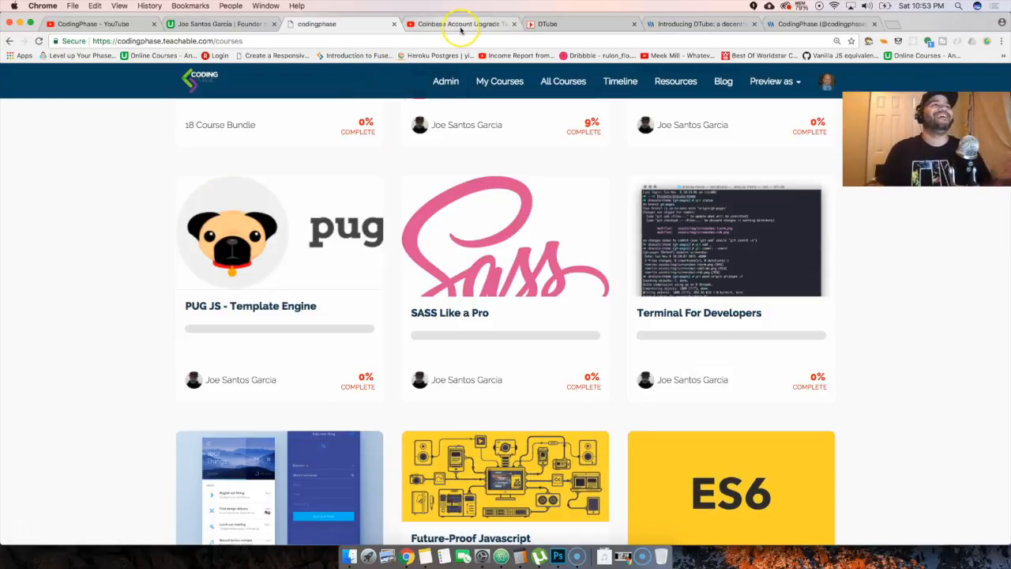
pyautogui.moveTo(461, 24)
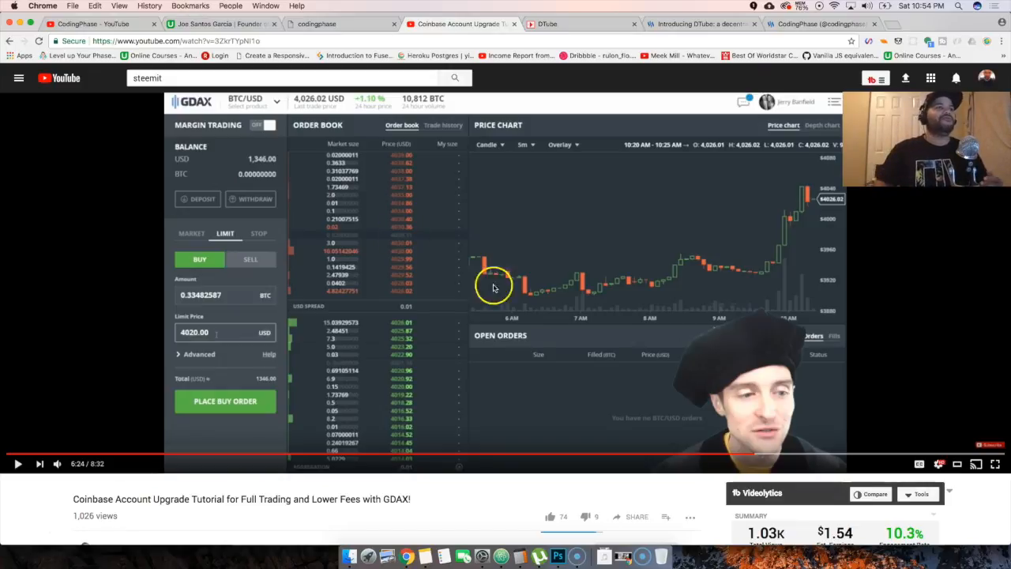
pyautogui.scroll(-3)
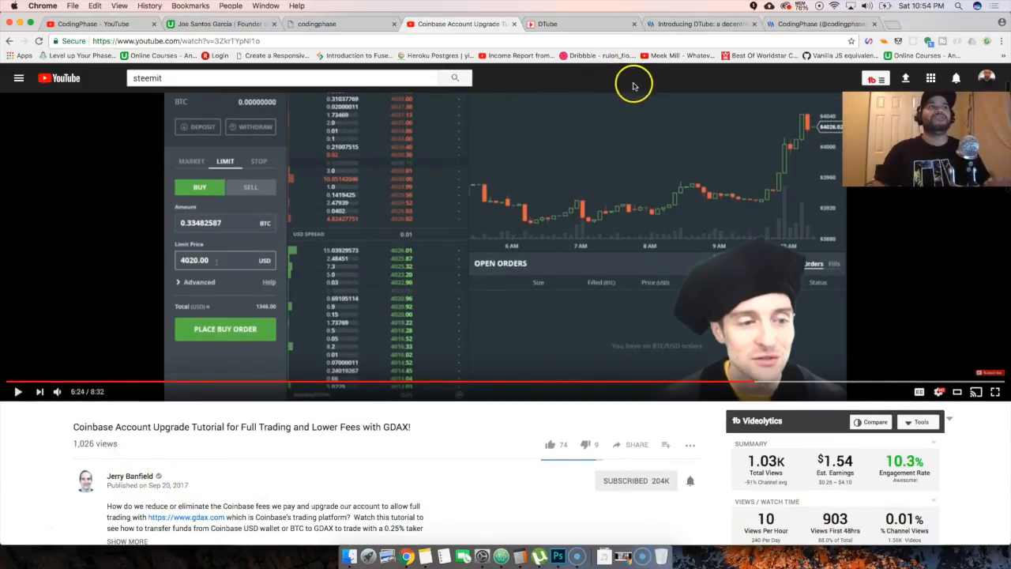
pyautogui.click(698, 24)
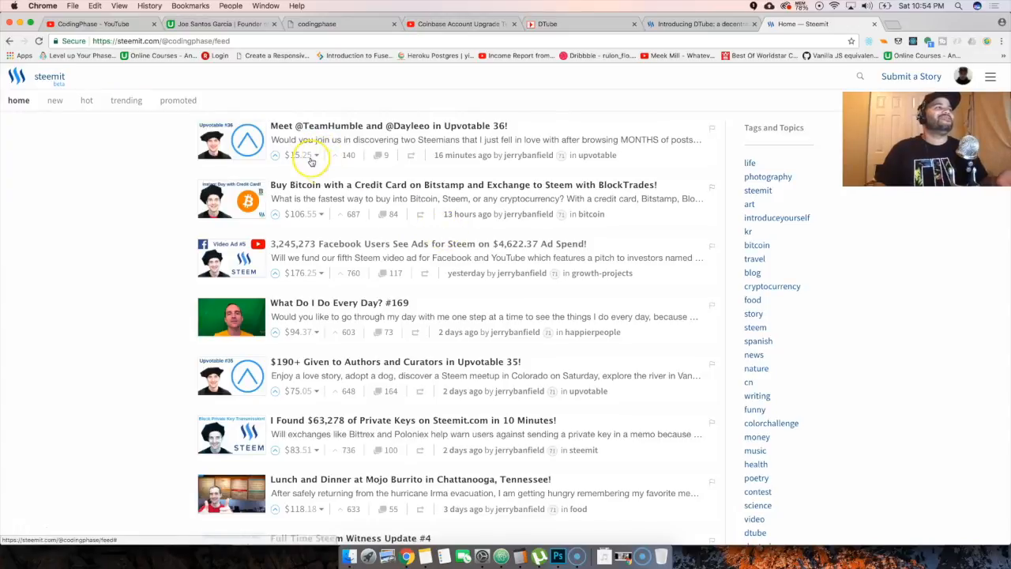
pyautogui.scroll(-3)
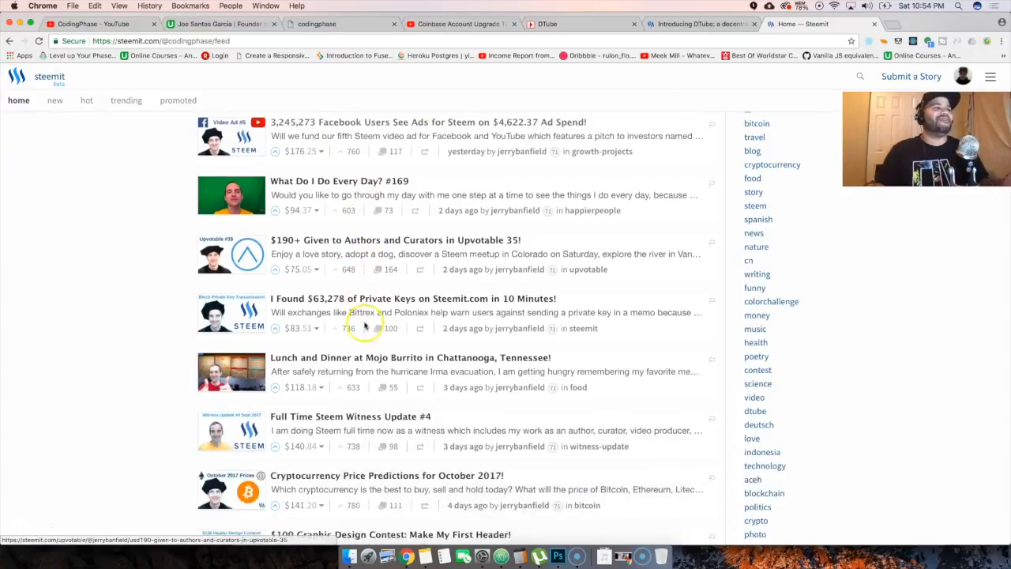
# Show the new, then trending, then hot Steemit post listings in turn.
pyautogui.click(53, 101)
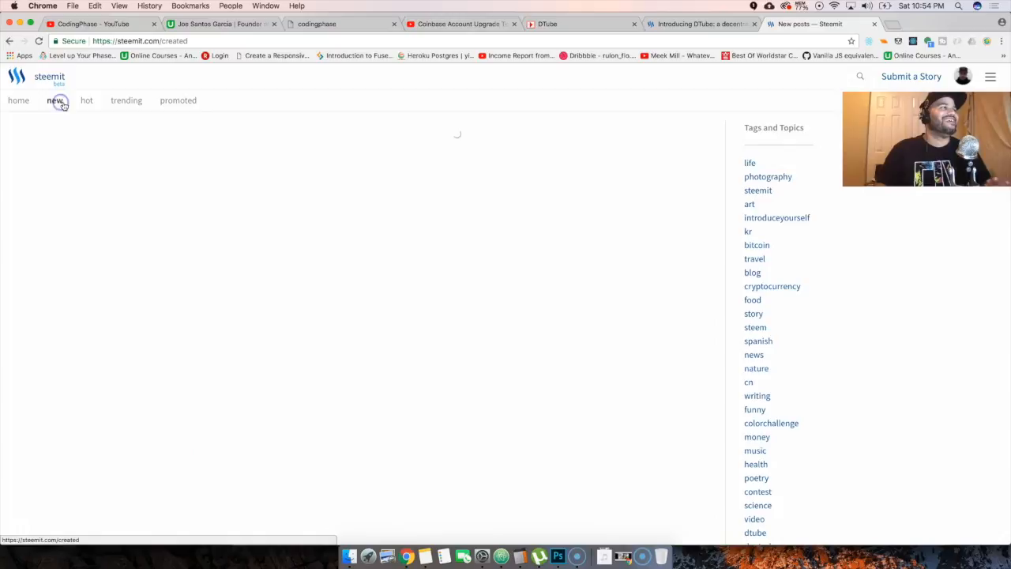
pyautogui.click(126, 101)
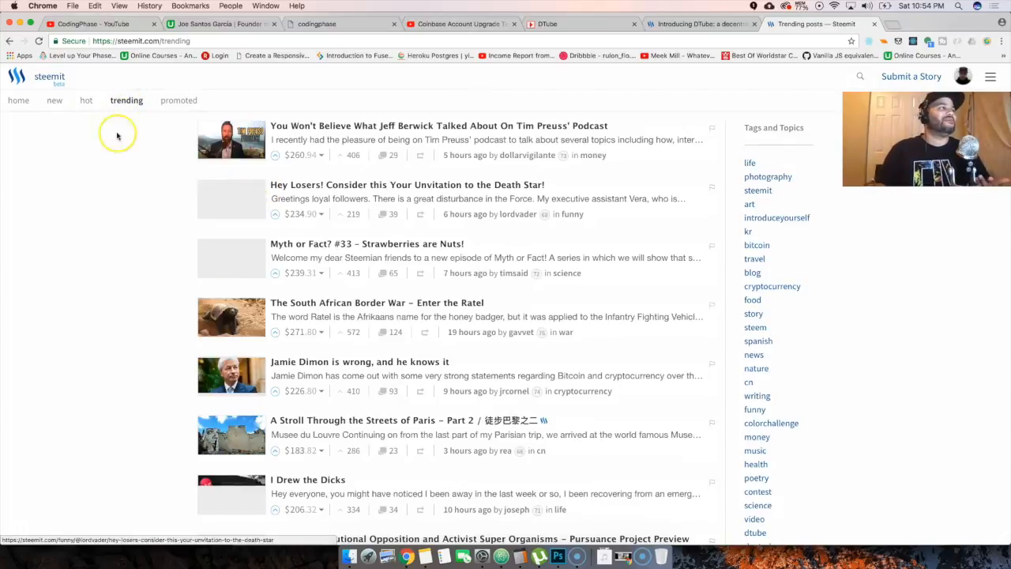
pyautogui.scroll(-3)
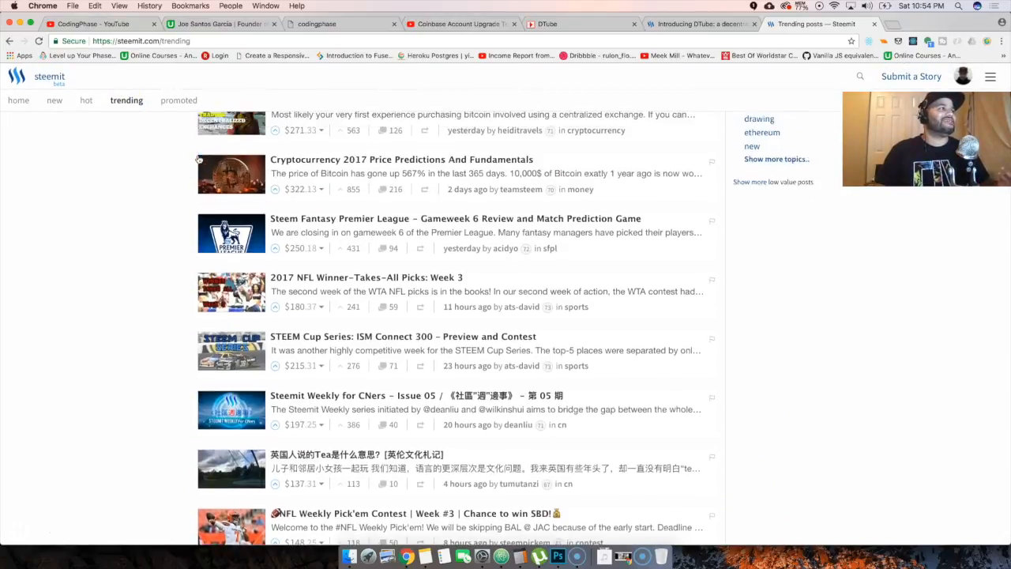
pyautogui.click(85, 101)
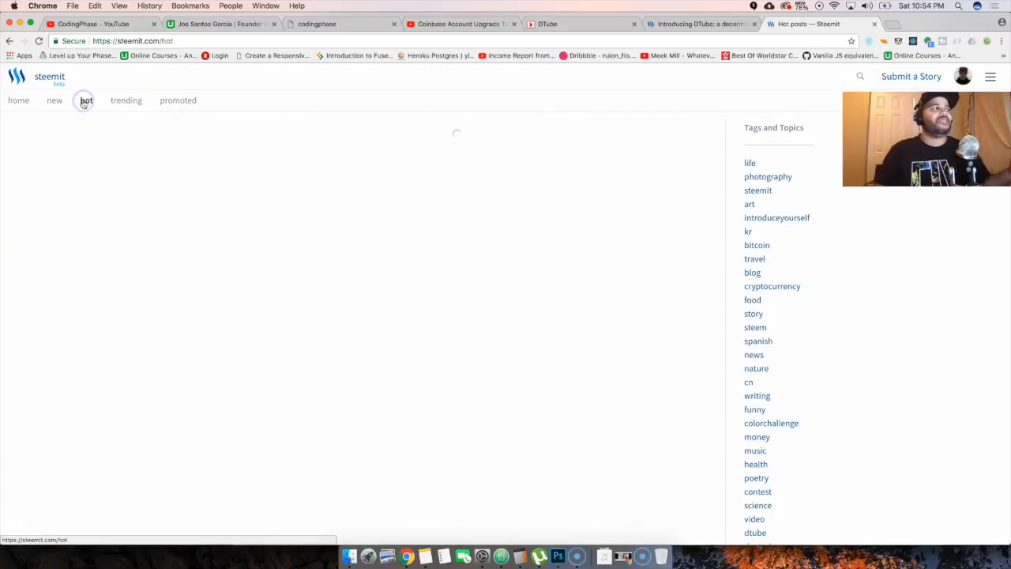
pyautogui.click(85, 101)
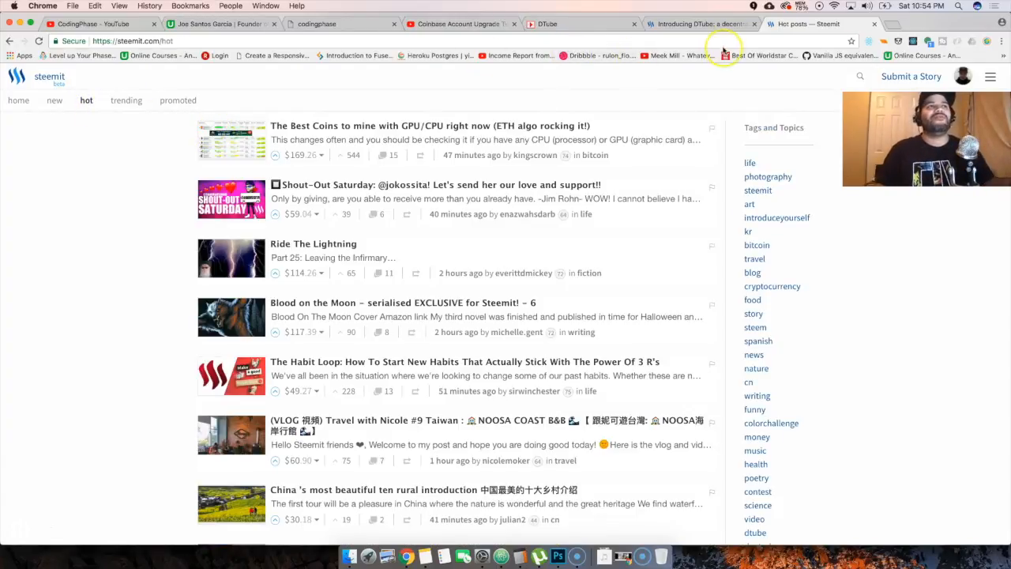
pyautogui.moveTo(628, 57)
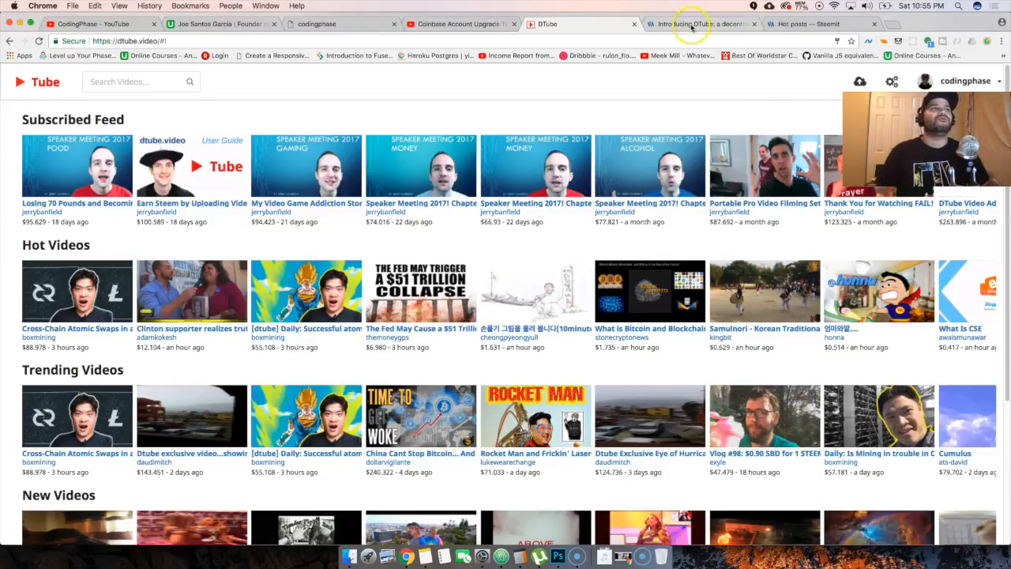
pyautogui.click(701, 23)
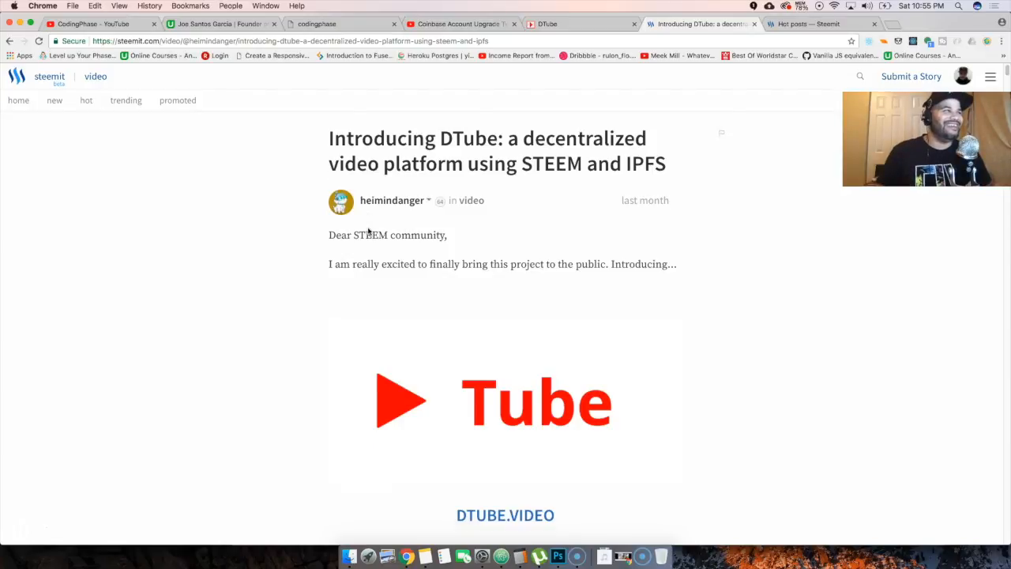
# Scroll the 'Introducing DTube' article through Uploading and Browsing Videos to How DTube works.
pyautogui.scroll(-3)
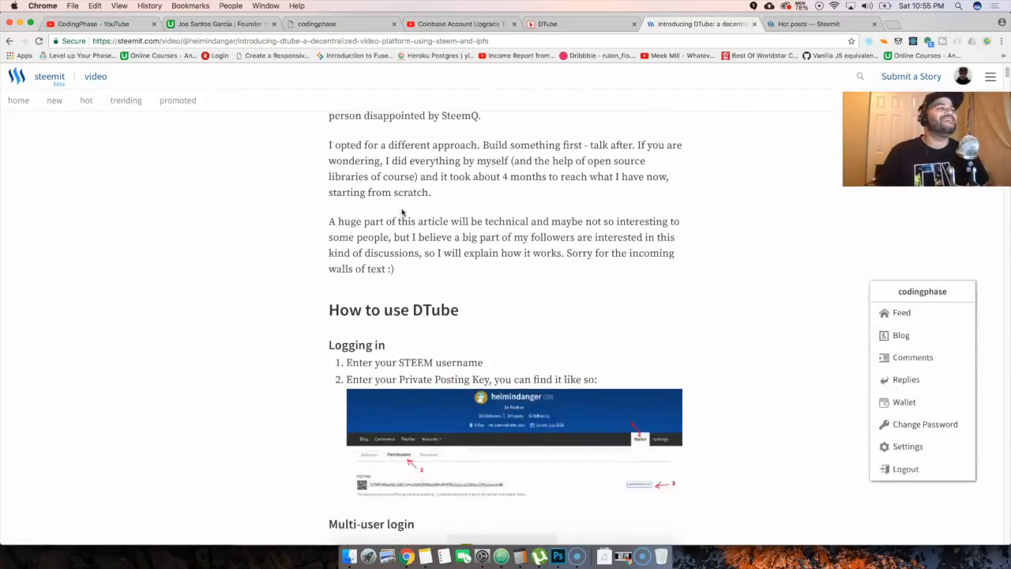
pyautogui.scroll(-3)
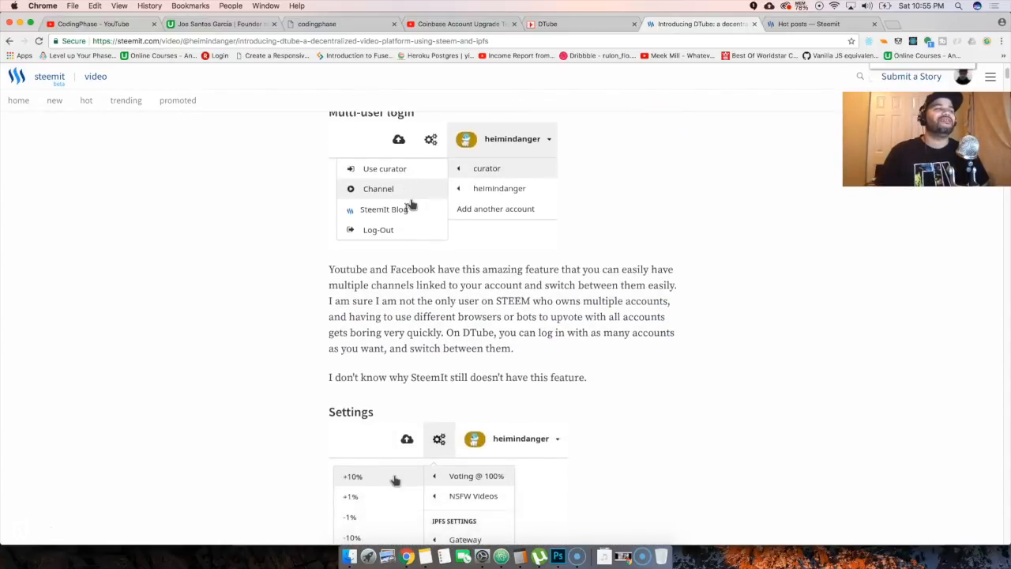
pyautogui.scroll(-3)
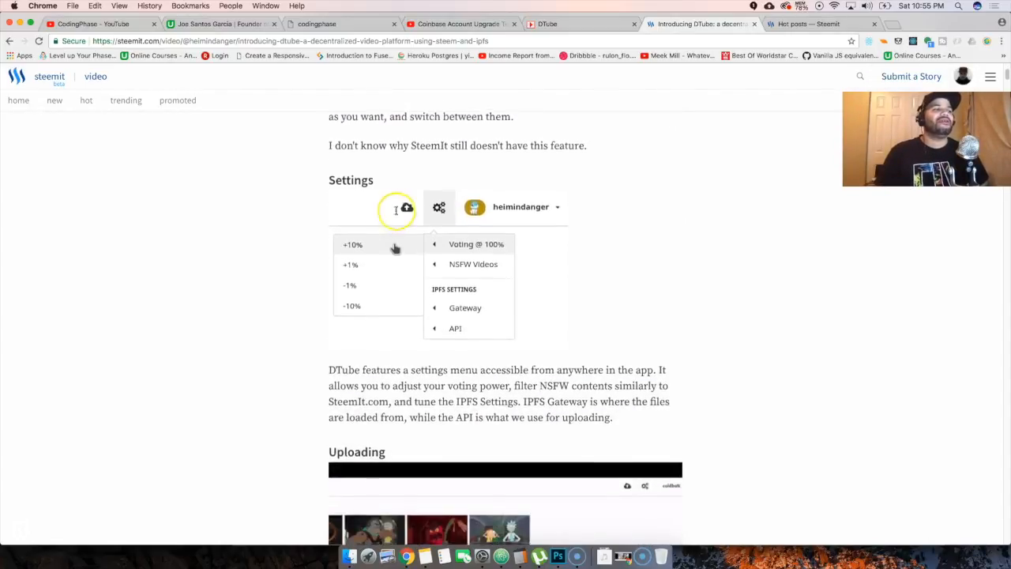
pyautogui.scroll(-3)
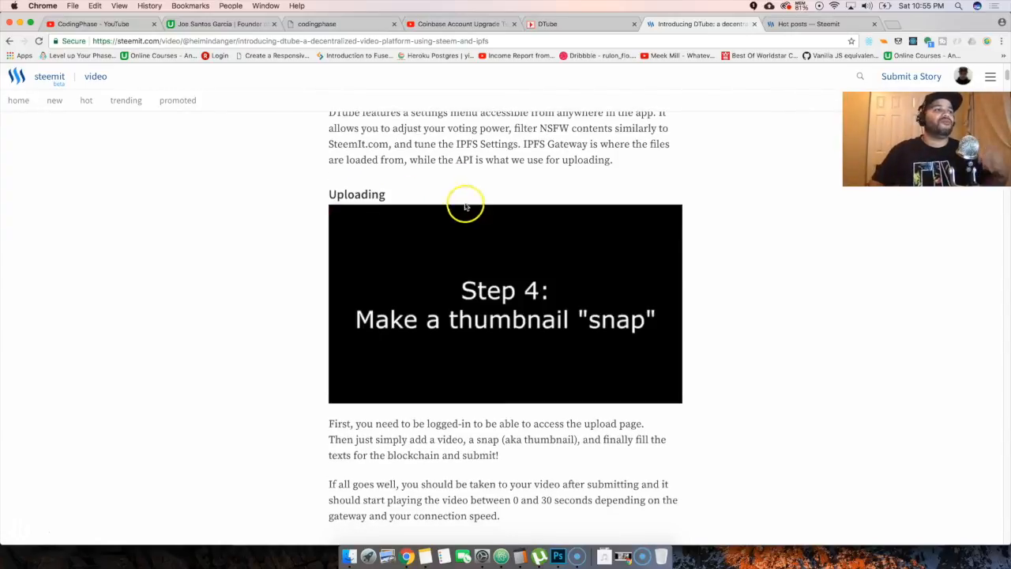
pyautogui.scroll(-3)
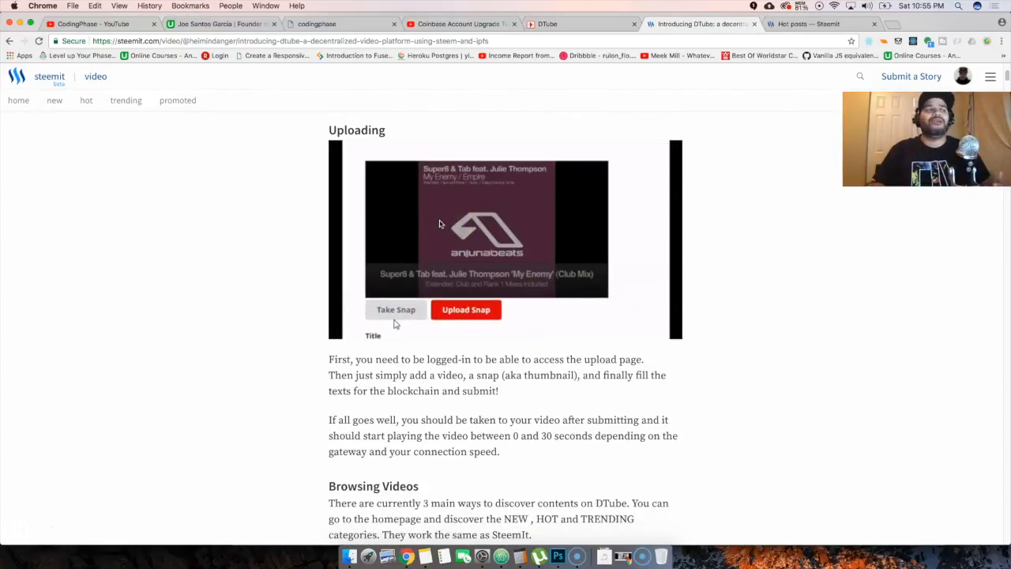
pyautogui.scroll(-3)
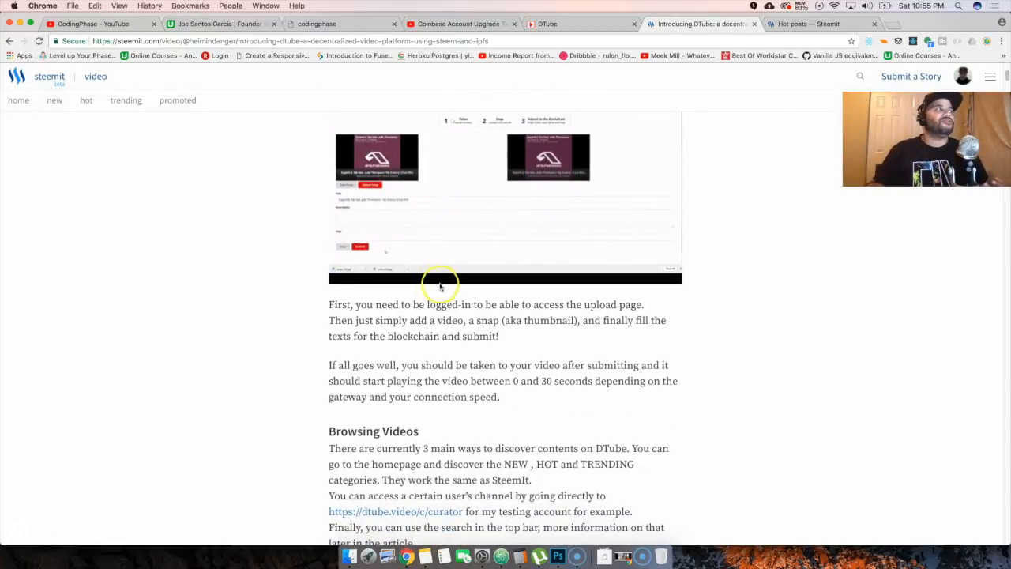
pyautogui.scroll(-3)
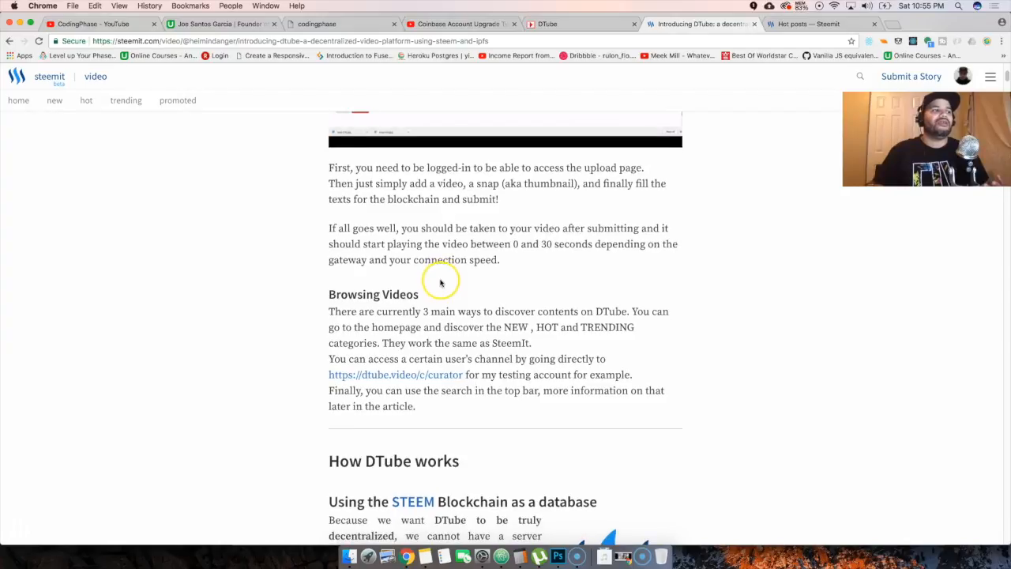
pyautogui.scroll(-3)
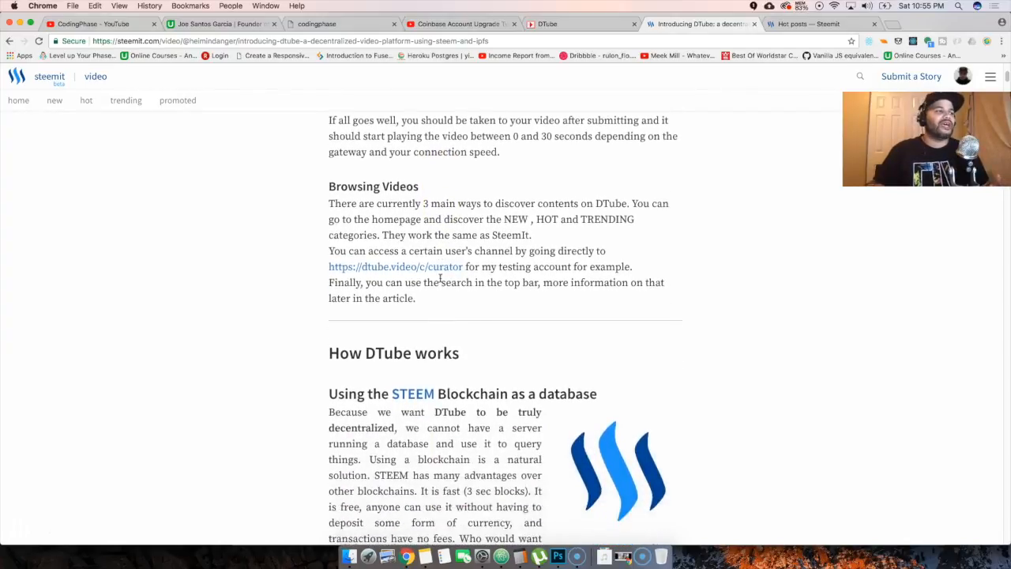
pyautogui.scroll(-3)
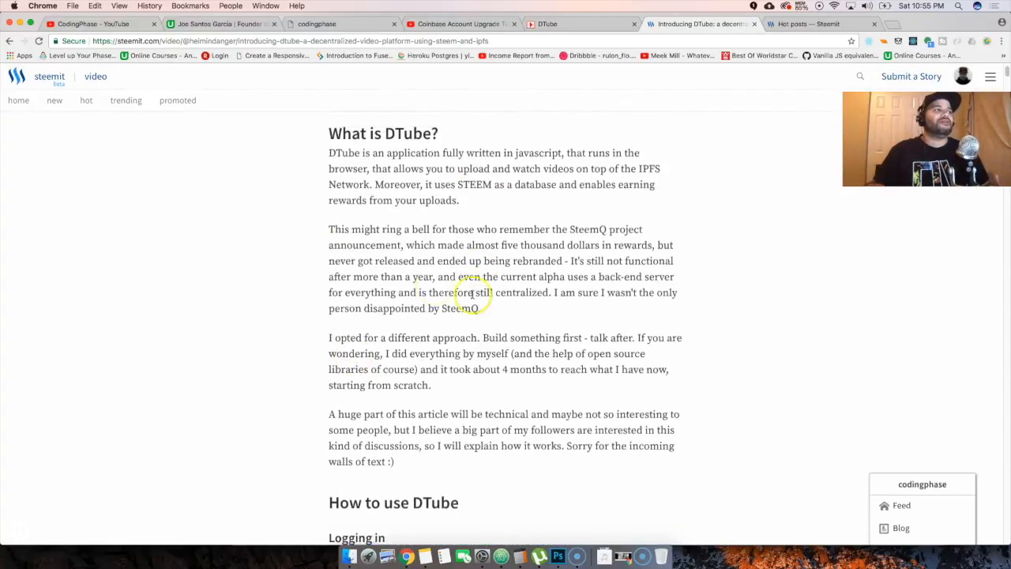
pyautogui.scroll(-3)
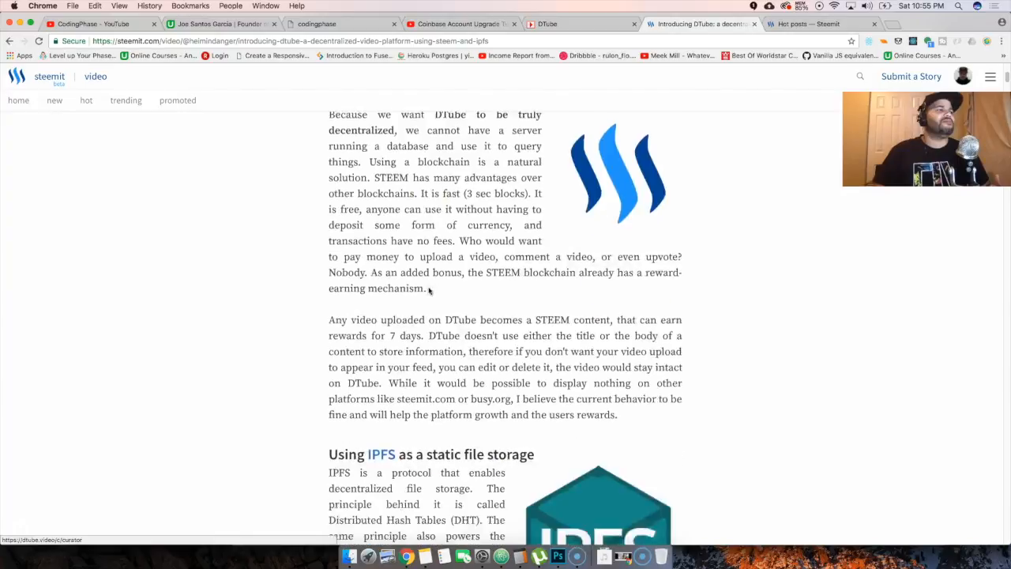
pyautogui.scroll(-3)
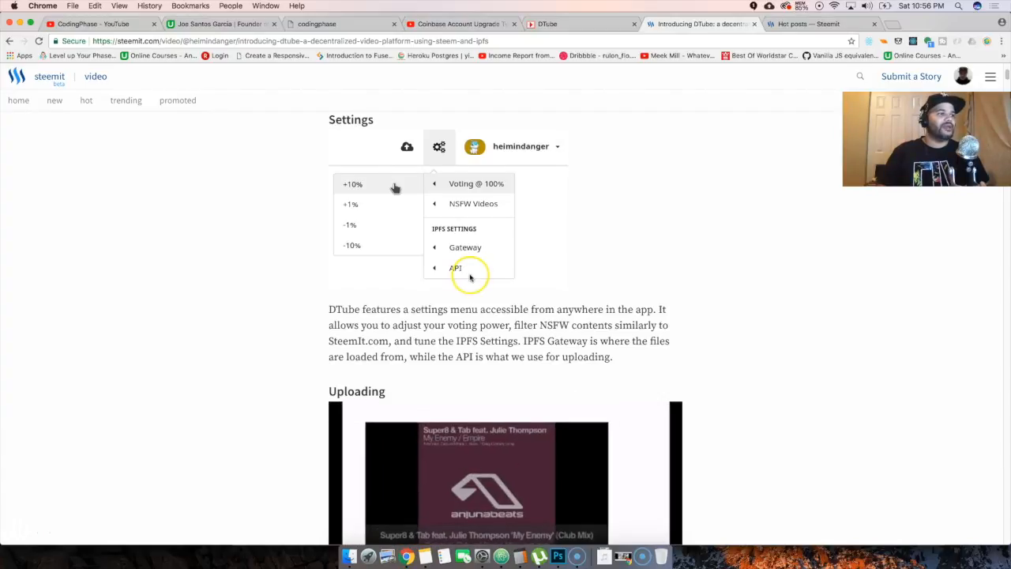
# Finish the DTube login and multi-user sections, then return to the CodingPhase YouTube channel.
pyautogui.scroll(-3)
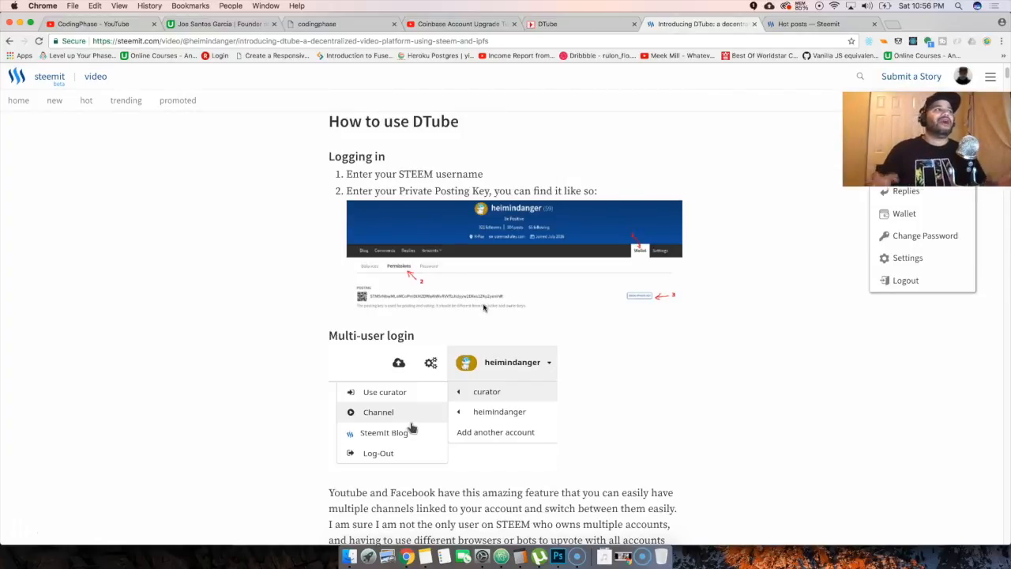
pyautogui.click(95, 24)
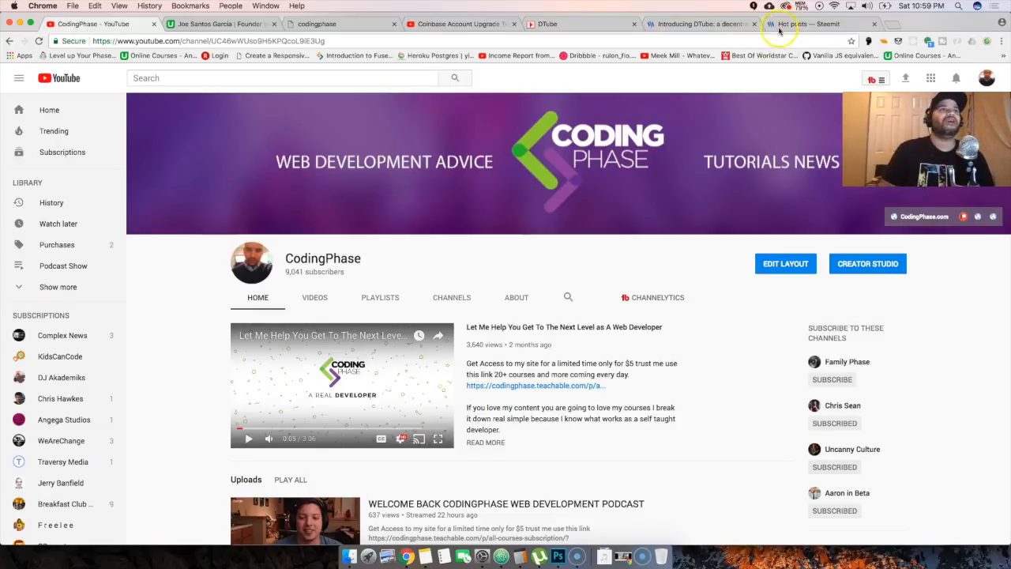
# Visit Steemit's hot and home feeds, then bring up the 'Videos by codingphase' channel on DTube.
pyautogui.click(806, 24)
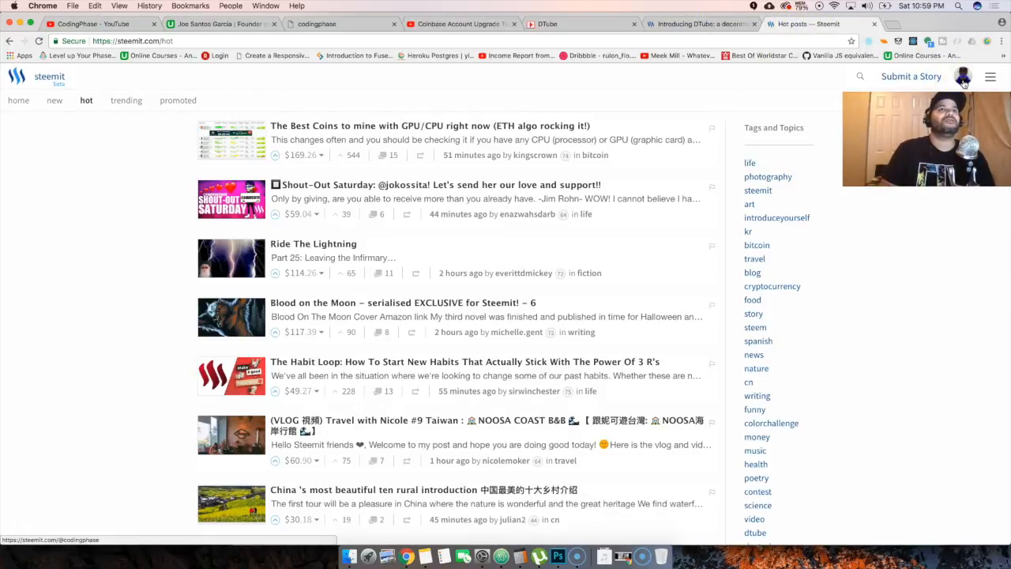
pyautogui.click(963, 76)
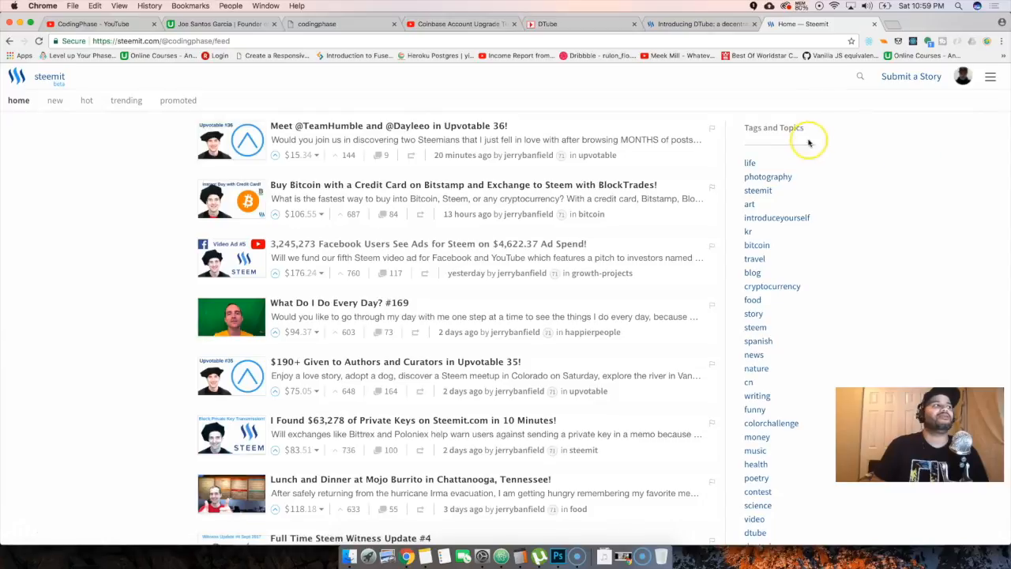
pyautogui.click(547, 23)
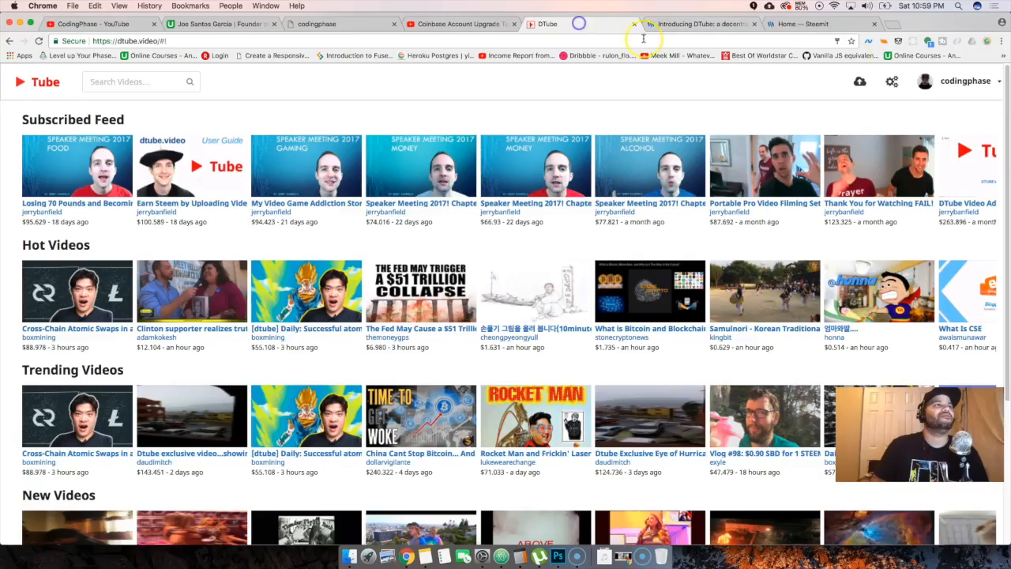
pyautogui.click(964, 81)
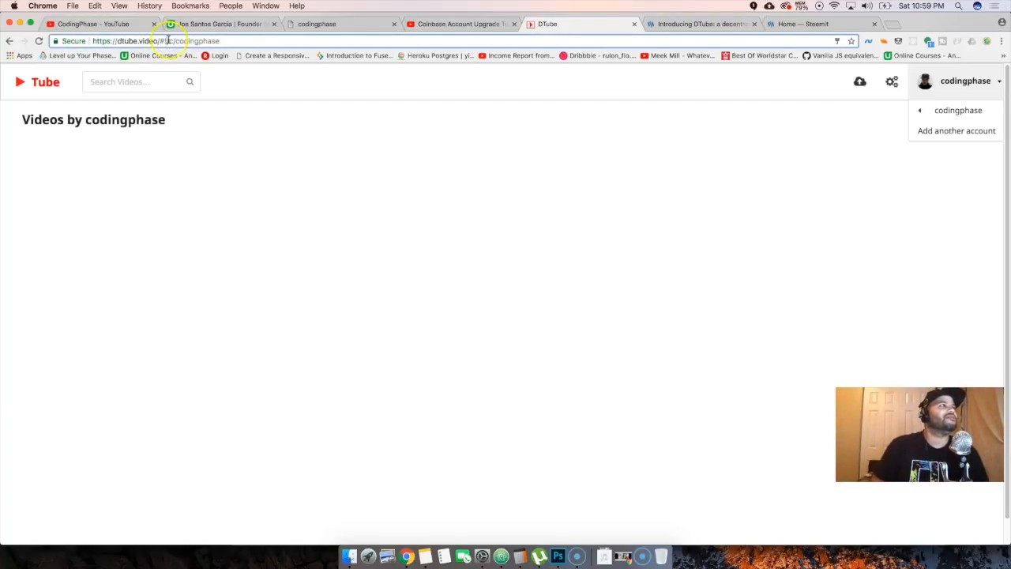
pyautogui.moveTo(254, 51)
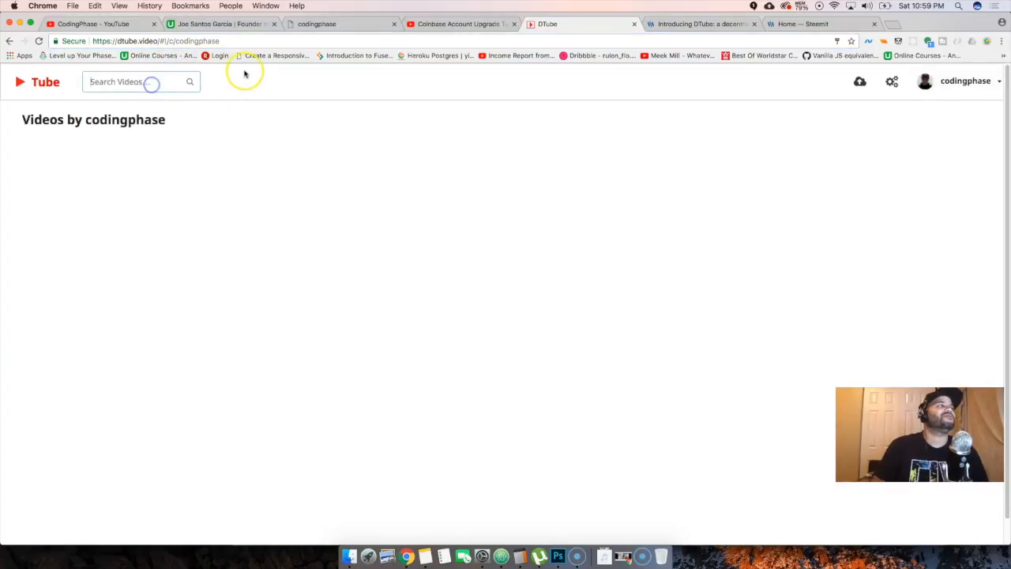
# Enter 'codingphase' into DTube's Search Videos box.
pyautogui.write('codingphase')
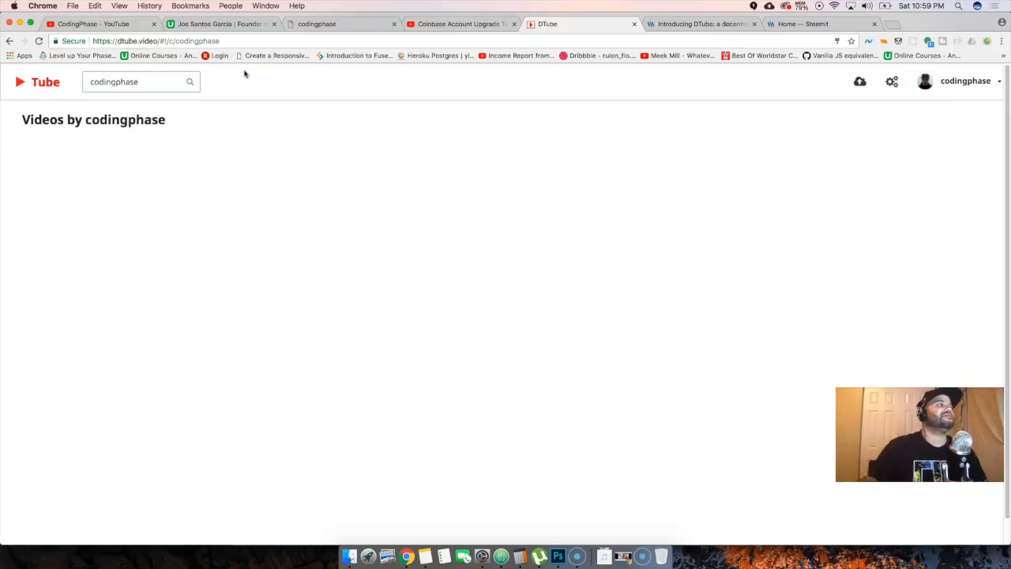
pyautogui.moveTo(427, 172)
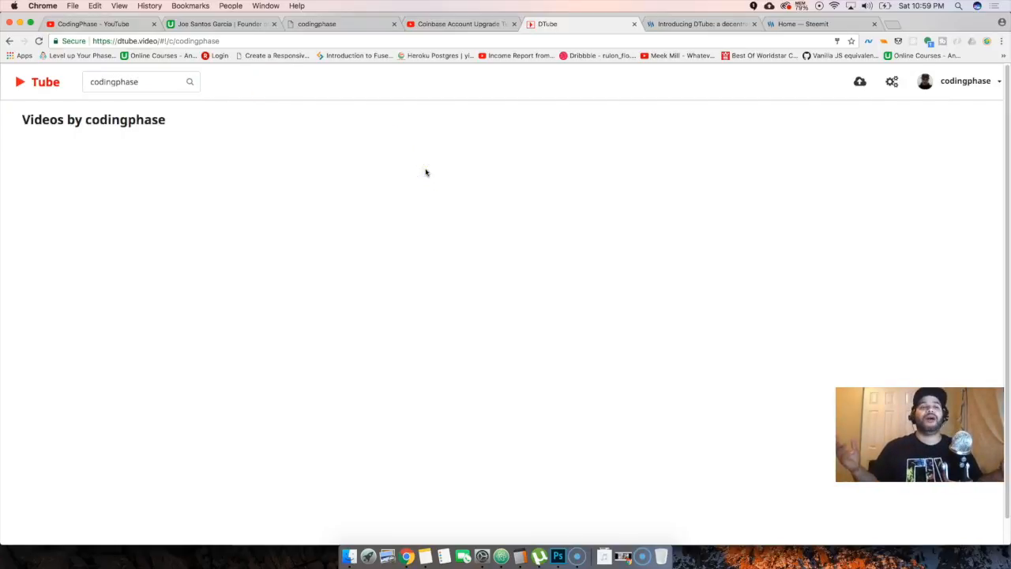